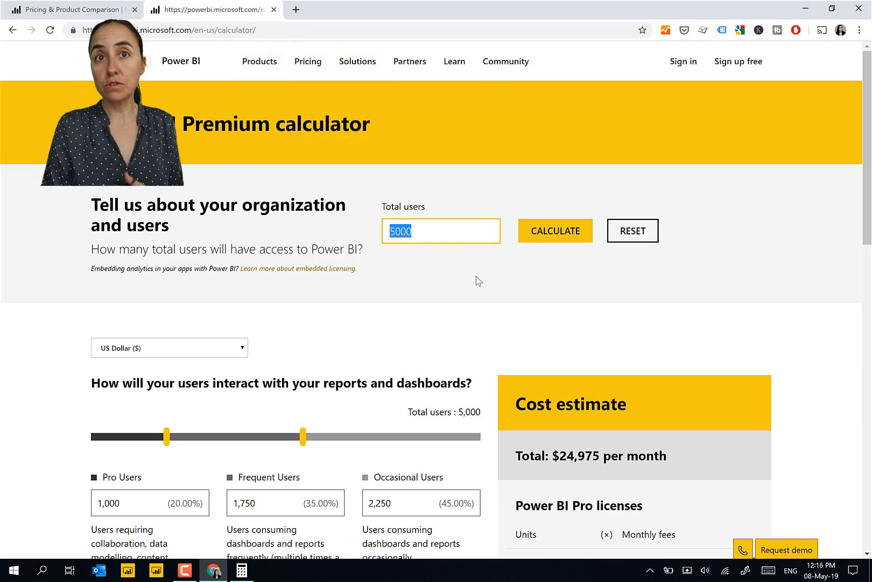
- Recalculate the estimate for 500 total users, giving 100 Pro users and $5,994 per month
scroll("down", 3)
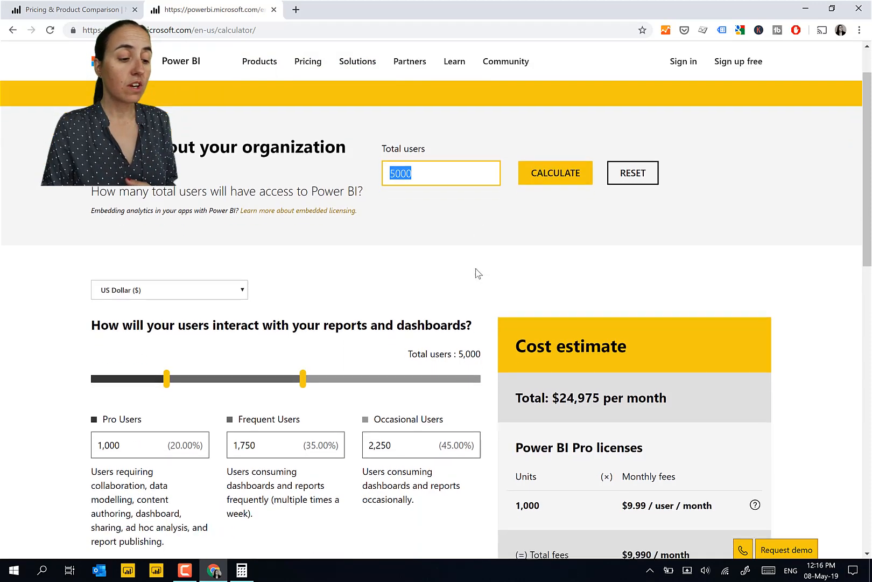
mouse_move(481, 262)
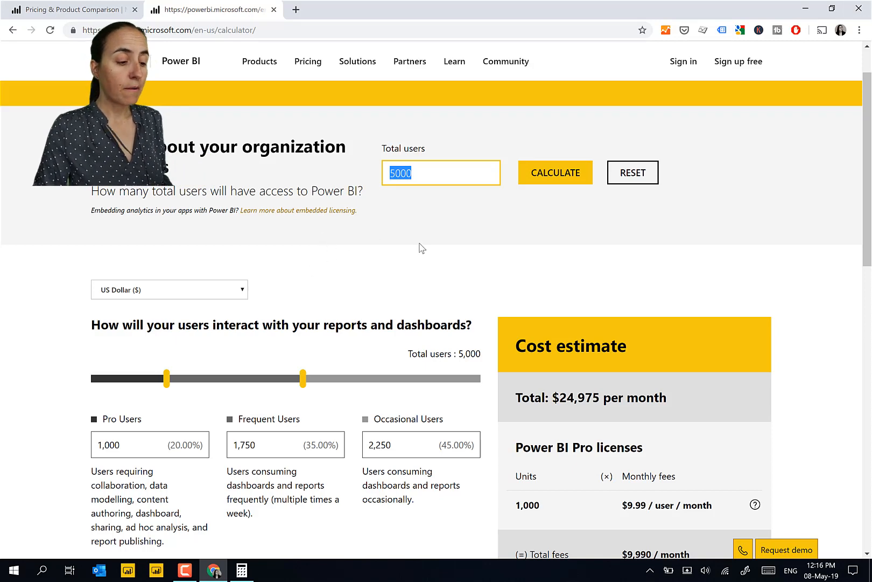
scroll("down", 3)
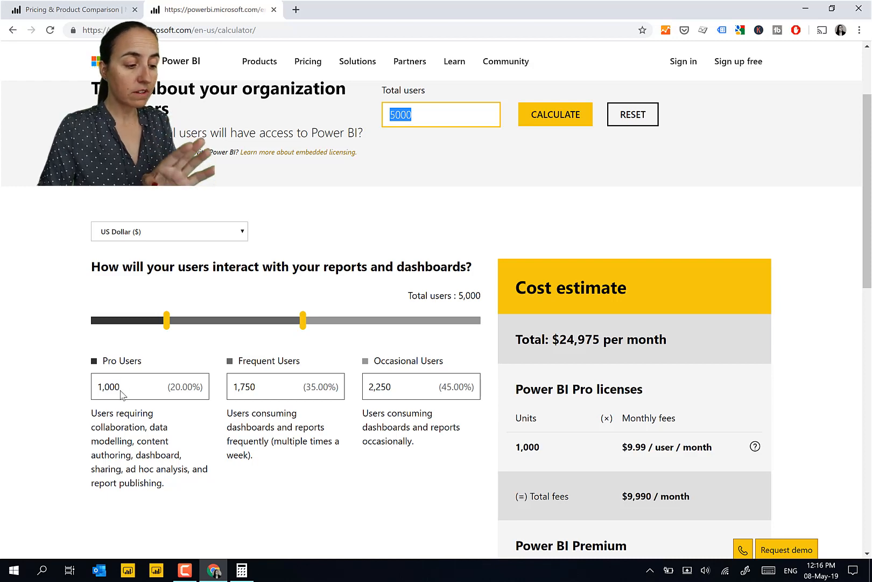
mouse_move(139, 387)
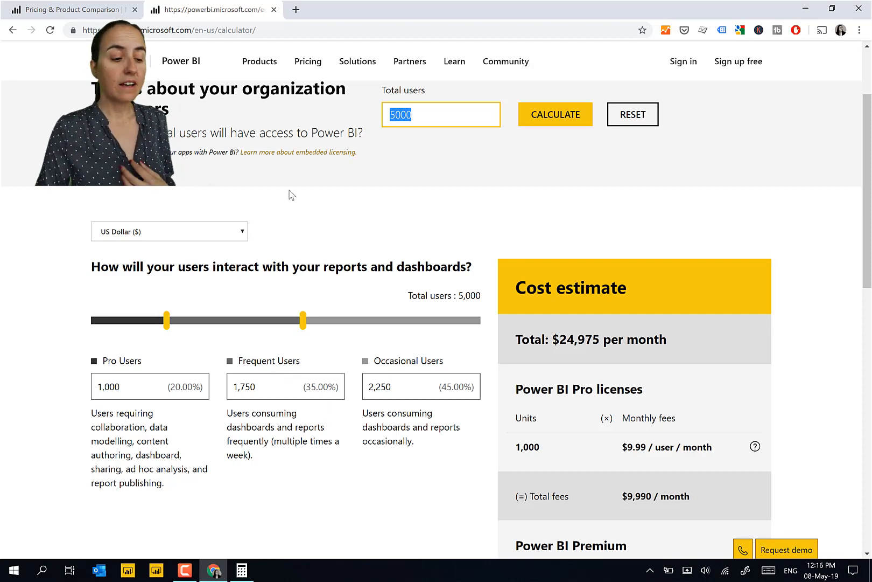
mouse_move(432, 397)
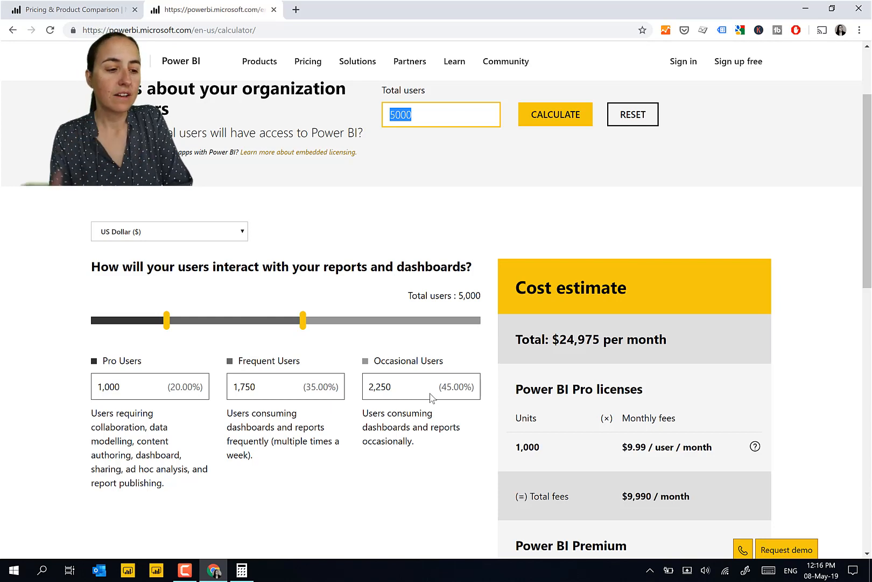
type("500")
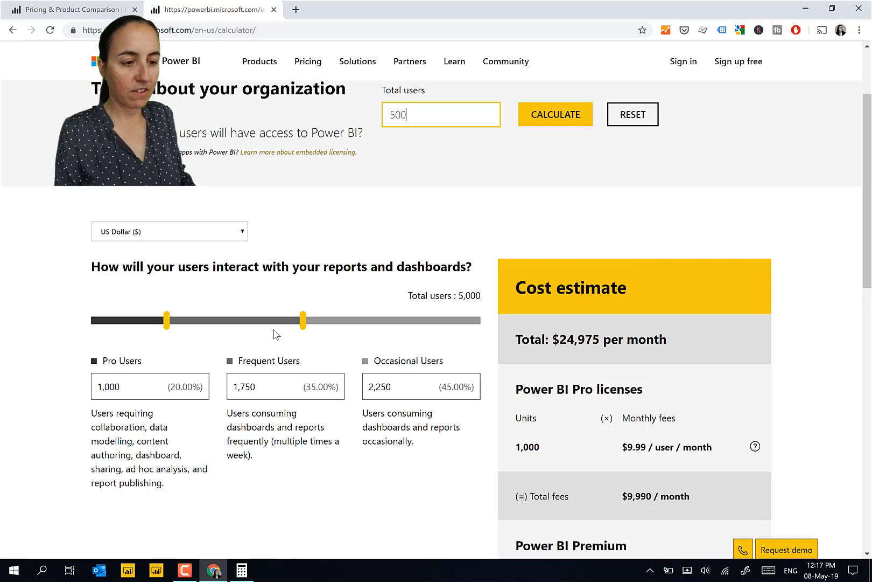
left_click(554, 114)
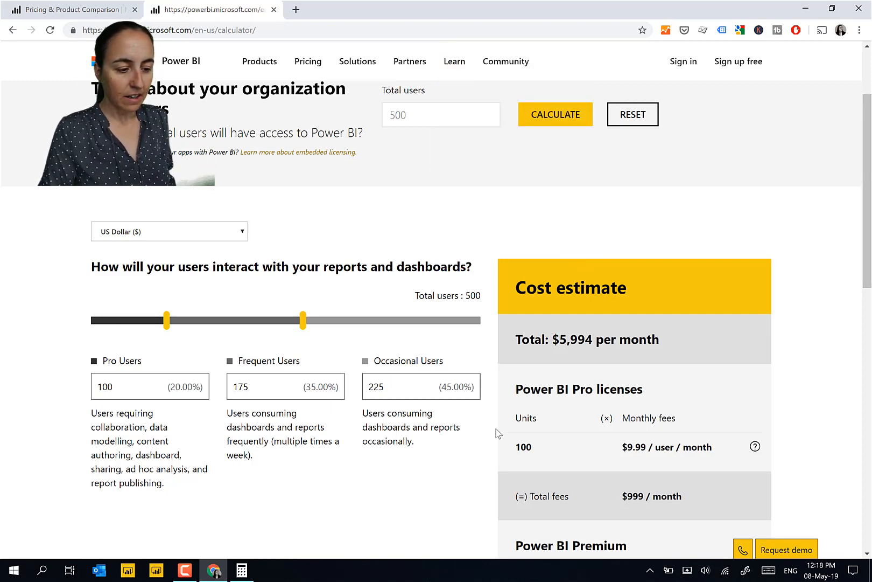
scroll("down", 3)
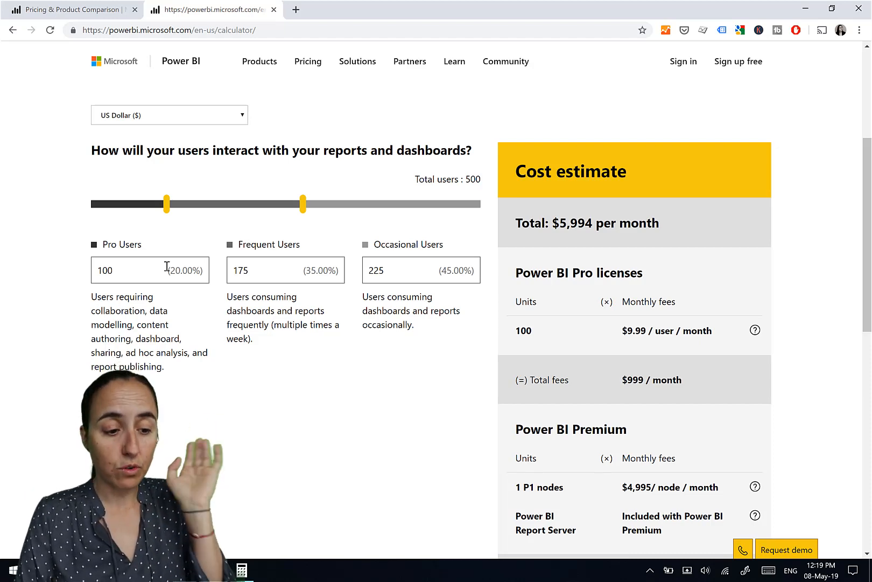
mouse_move(158, 362)
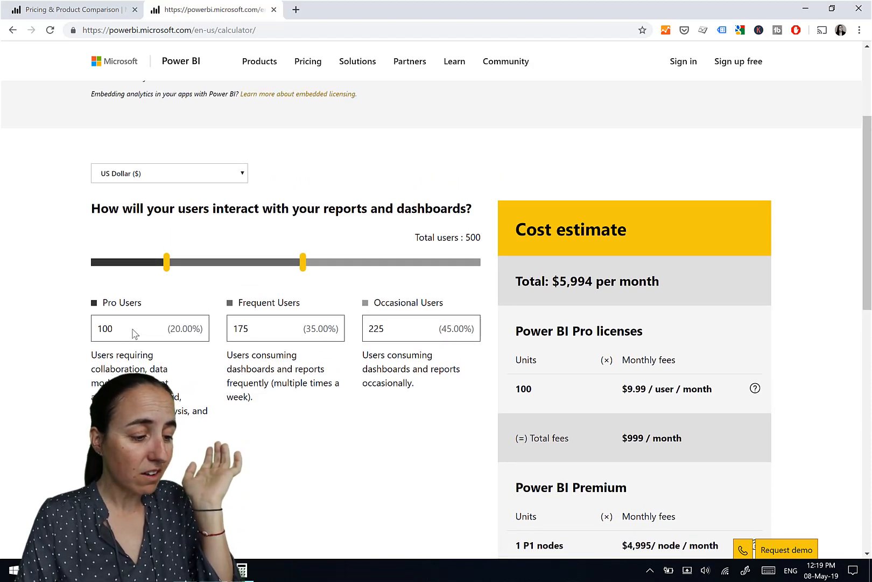
- Slide Pro users down to 47 (228 Frequent) and highlight the $470 Pro licence fee, total $5,465
left_click_drag(166, 261, 149, 261)
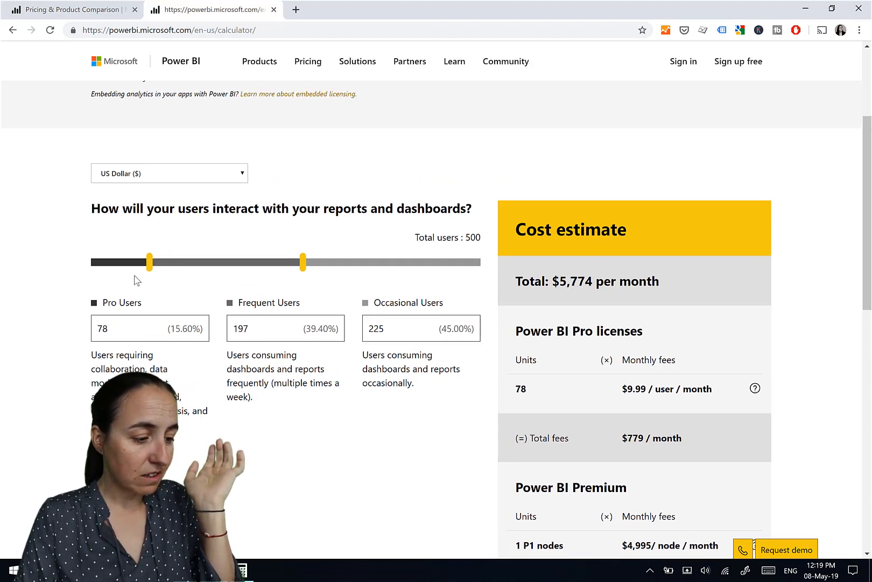
left_click_drag(151, 262, 127, 262)
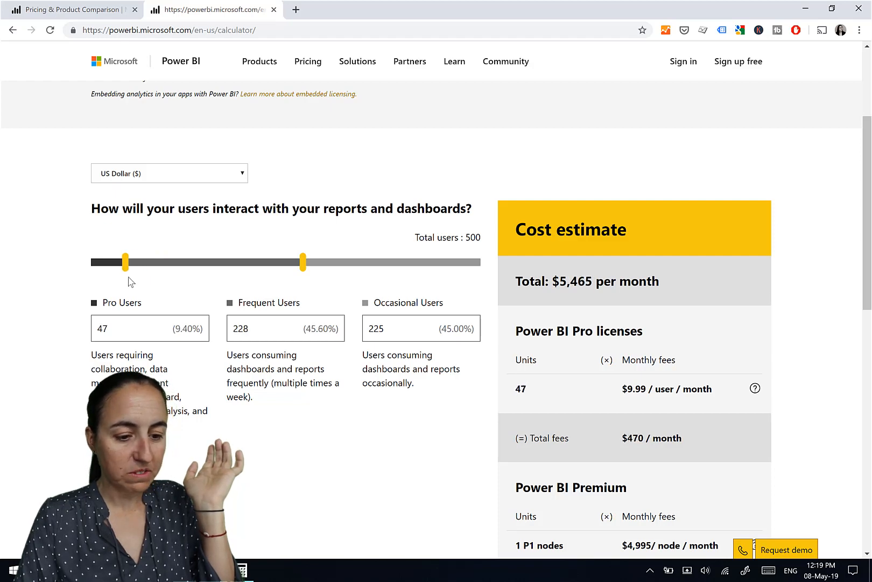
double_click(633, 438)
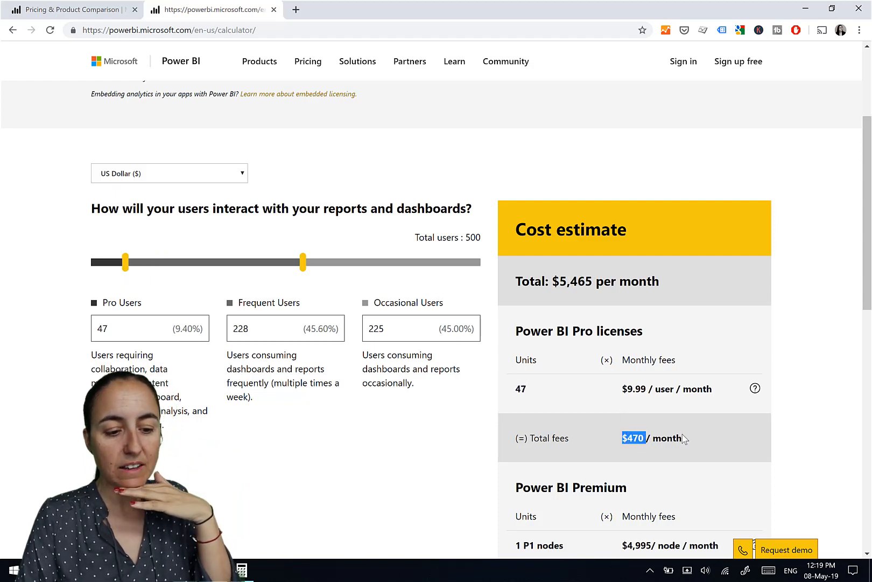
scroll("down", 3)
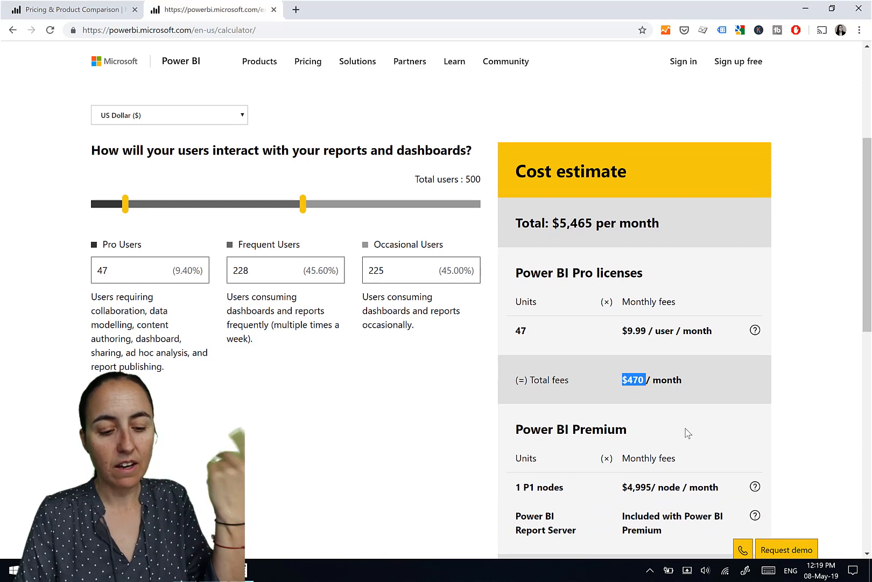